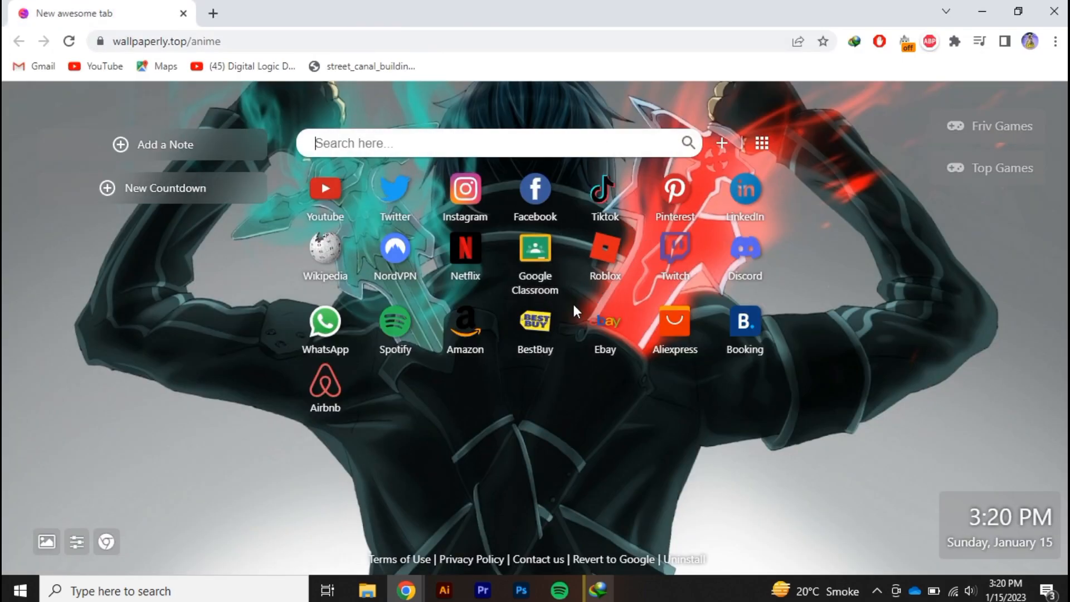
# Search the web for 'aliexpress mail' from the Chrome address bar
pyautogui.write('amazon.com')
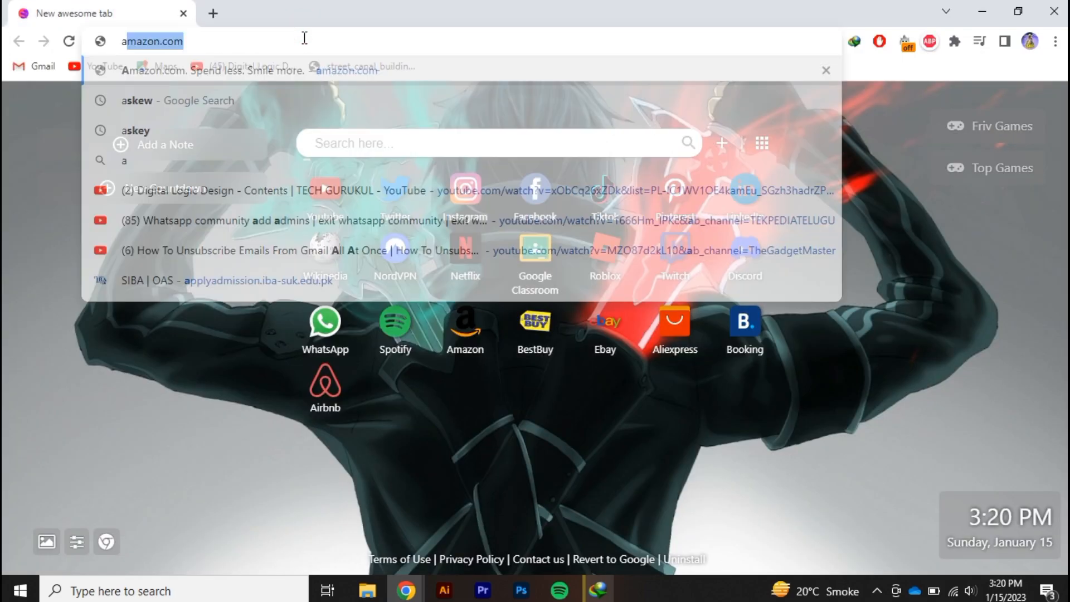
pyautogui.write('aliex')
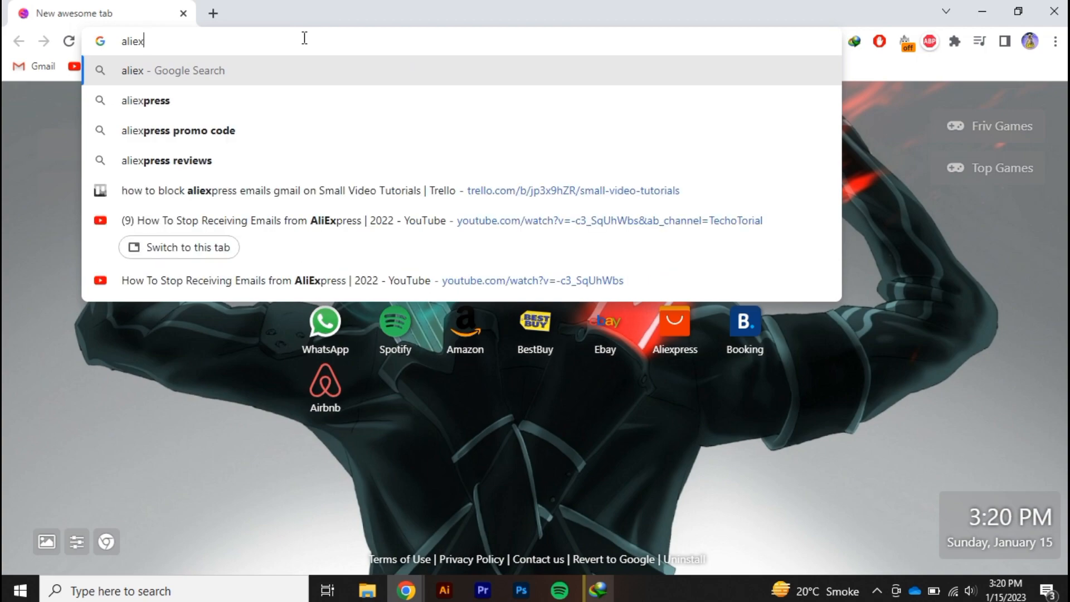
pyautogui.press('Return')
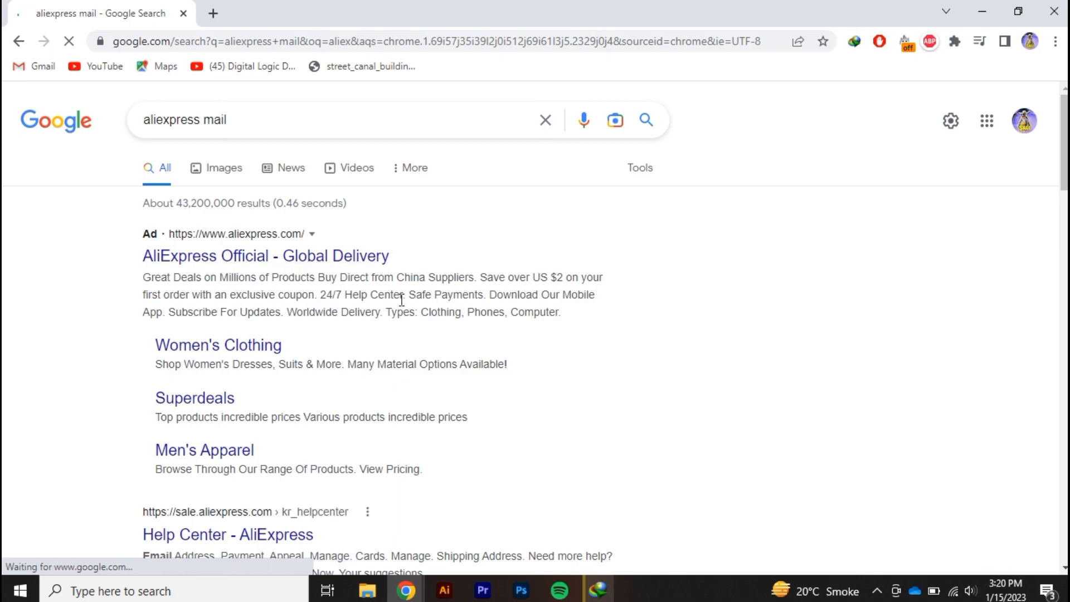
# Reach the AliExpress homepage from the results with the welcome coupon and notification prompts dismissed
pyautogui.click(265, 257)
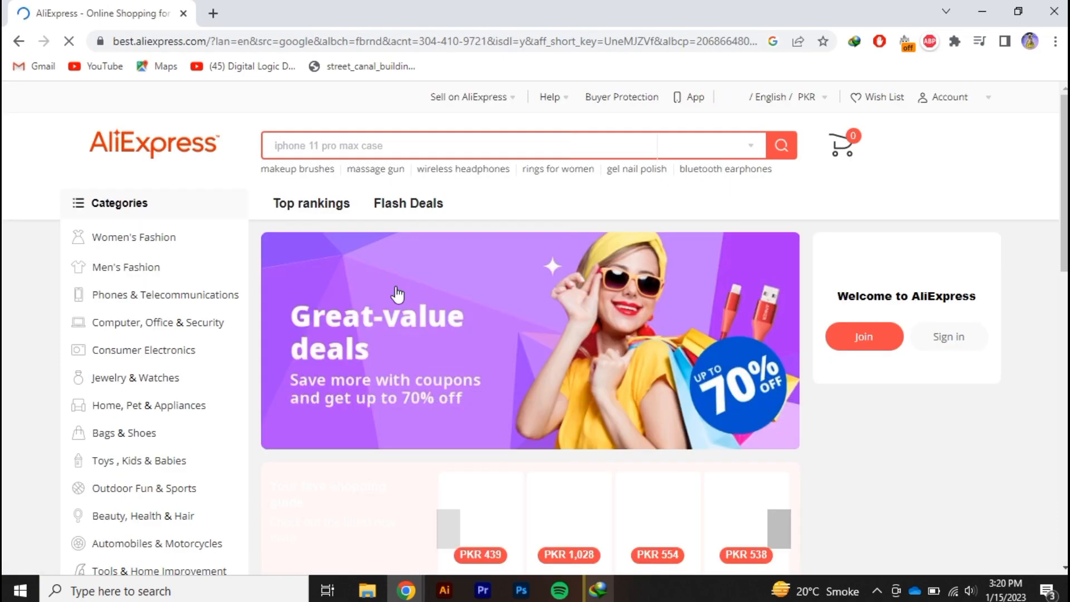
pyautogui.scroll(-3)
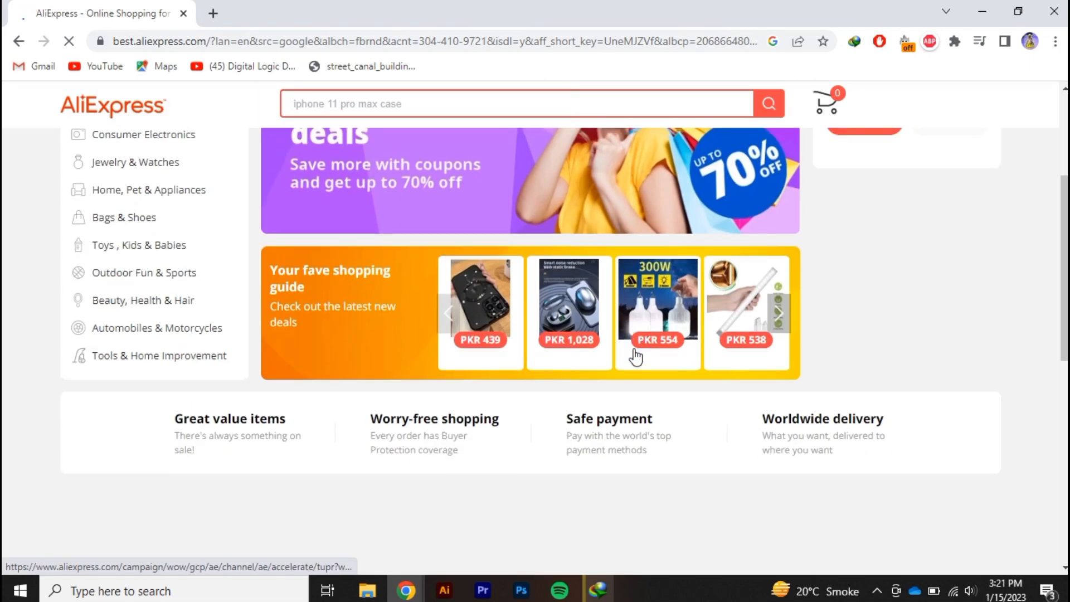
pyautogui.click(949, 95)
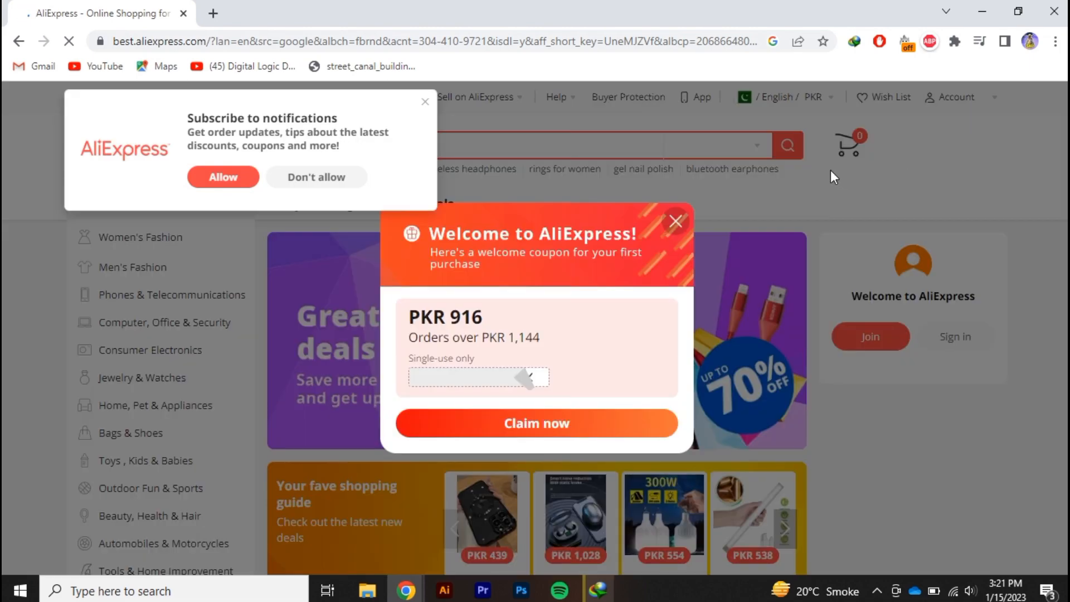
pyautogui.click(675, 221)
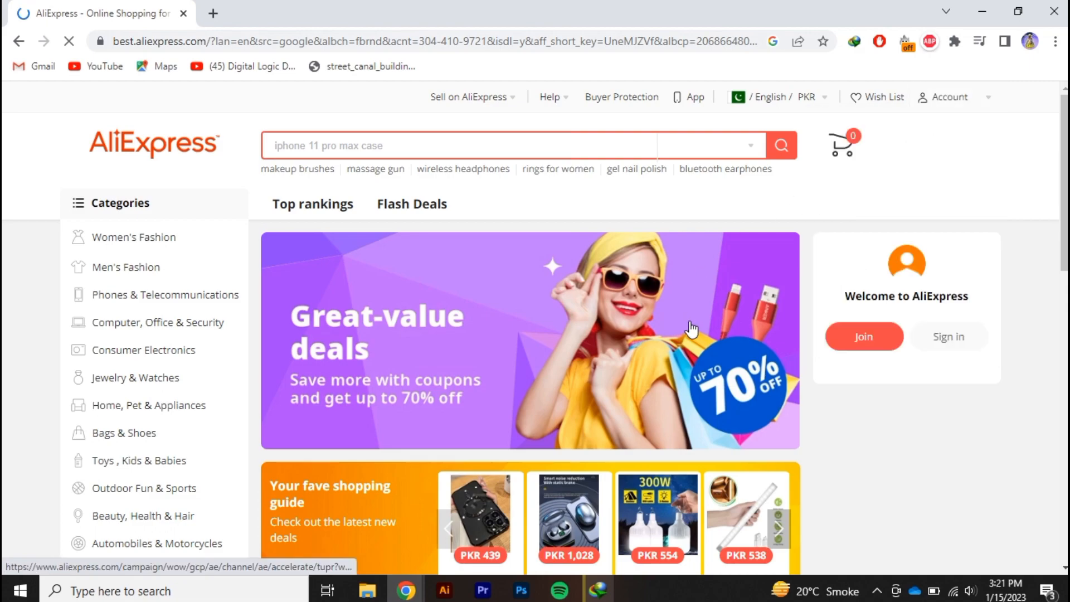
pyautogui.moveTo(703, 337)
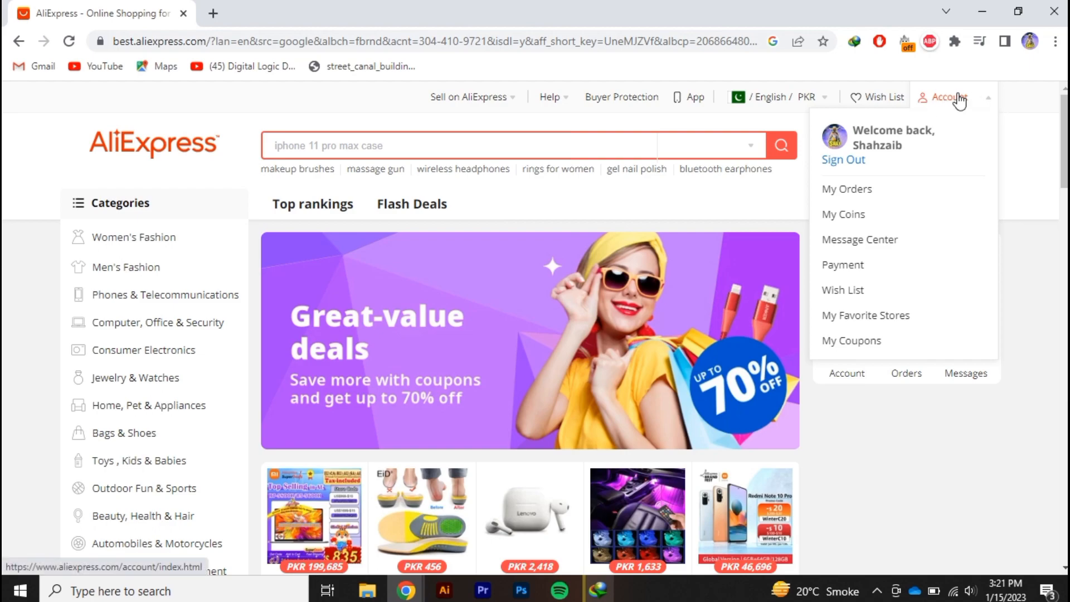
pyautogui.moveTo(942, 108)
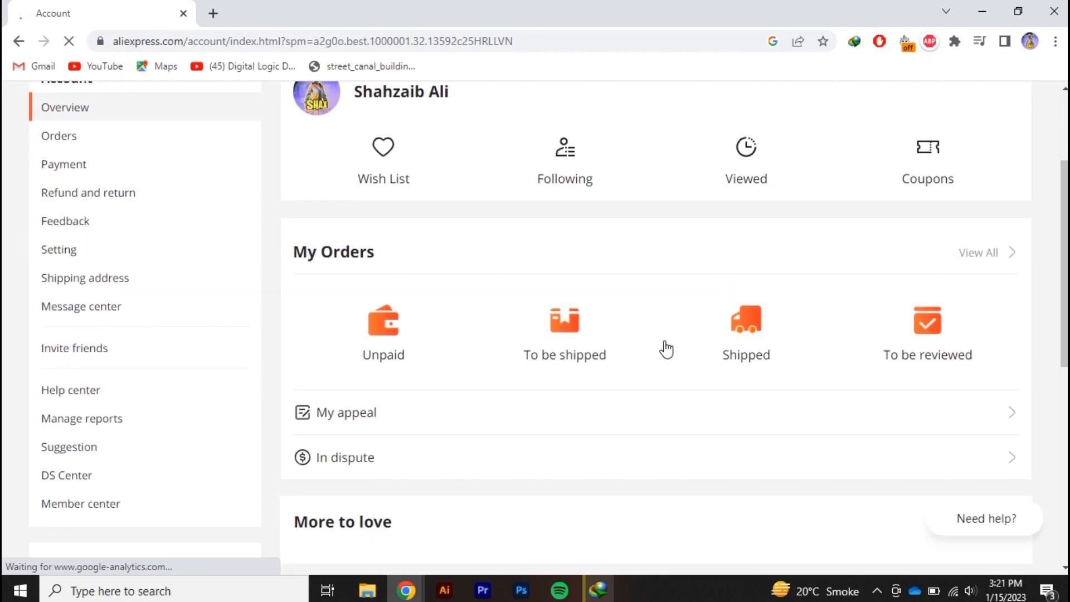
pyautogui.moveTo(58, 249)
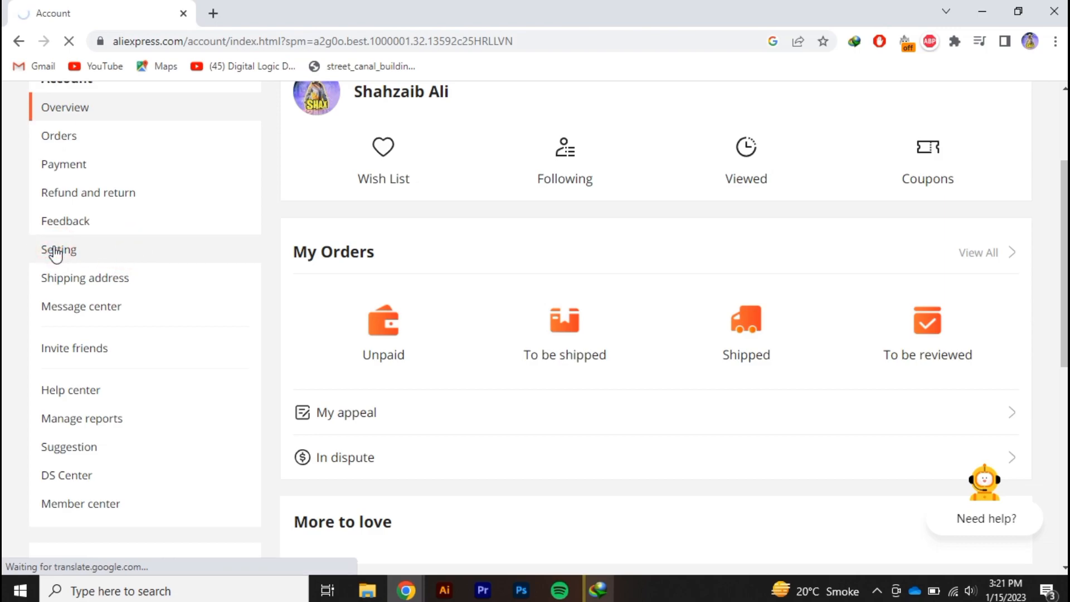
# From account Settings, activate email notifications to reach the Manage preferences page
pyautogui.click(59, 250)
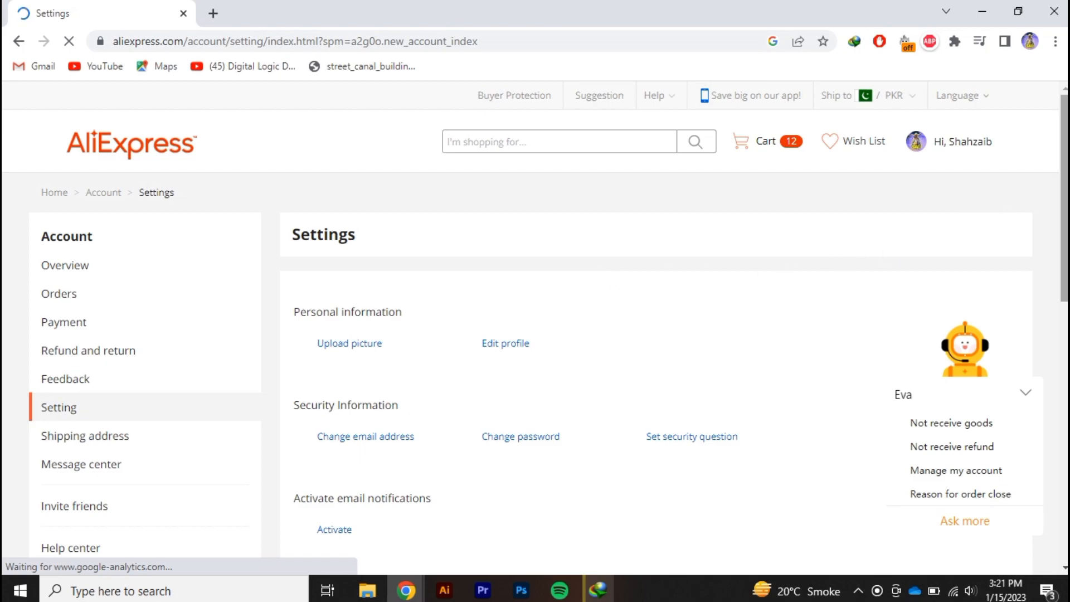
pyautogui.scroll(-3)
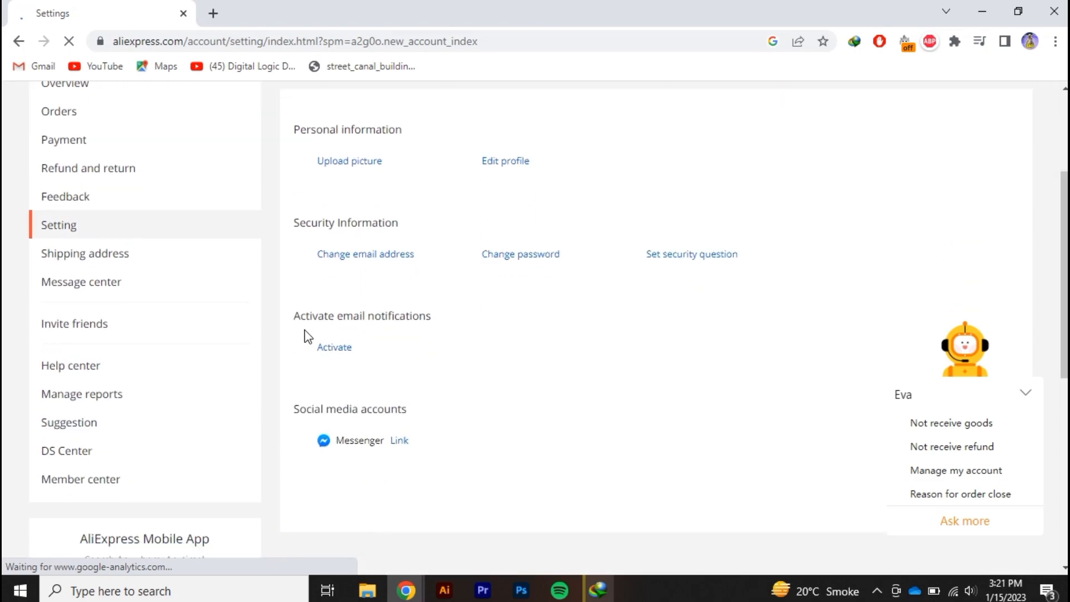
pyautogui.doubleClick(361, 315)
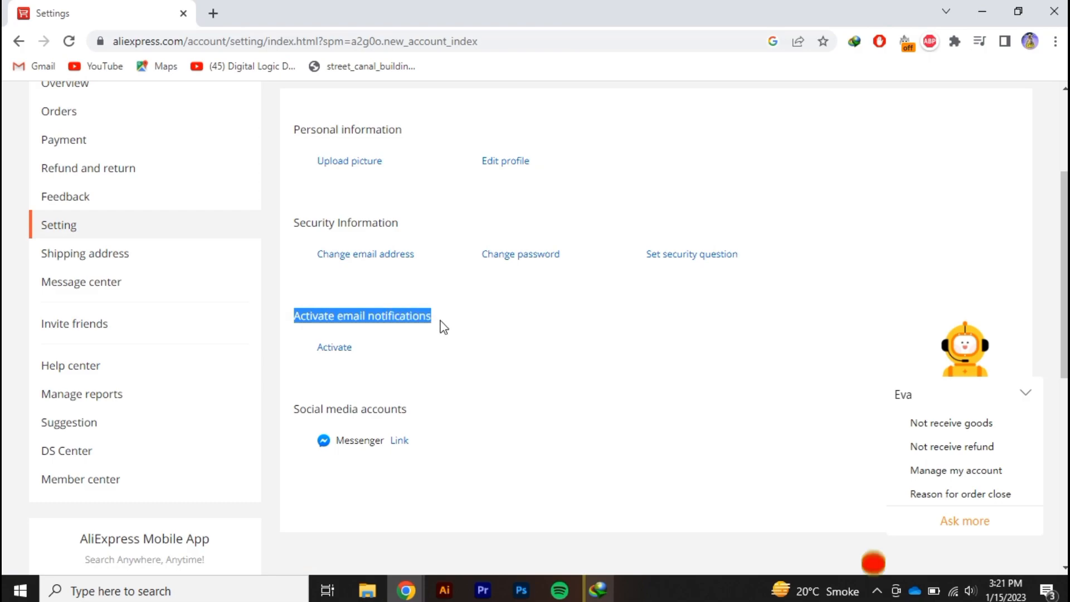
pyautogui.moveTo(334, 351)
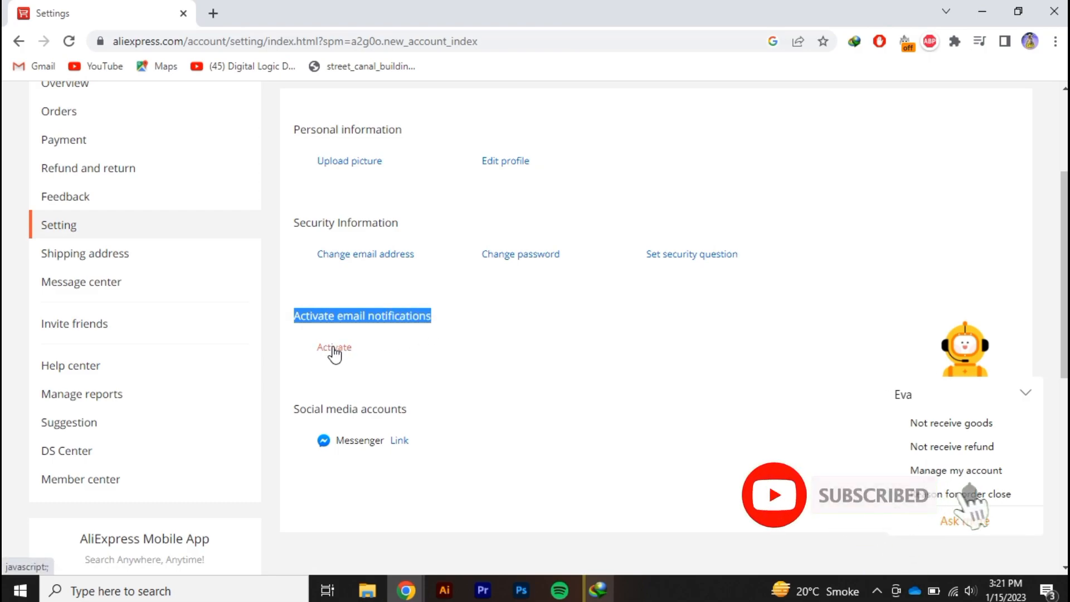
pyautogui.click(333, 347)
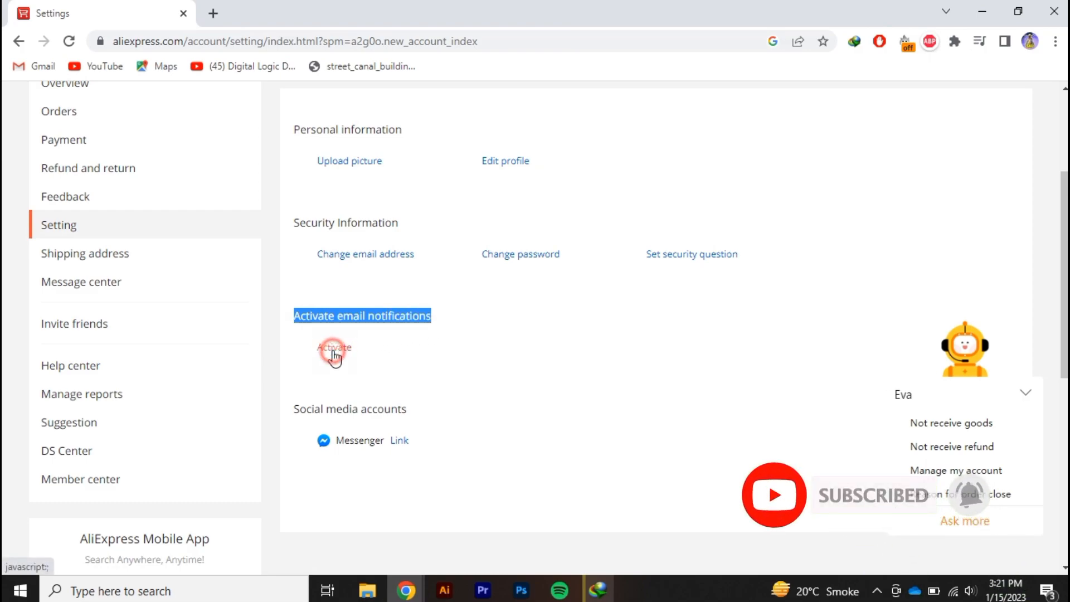
pyautogui.click(334, 349)
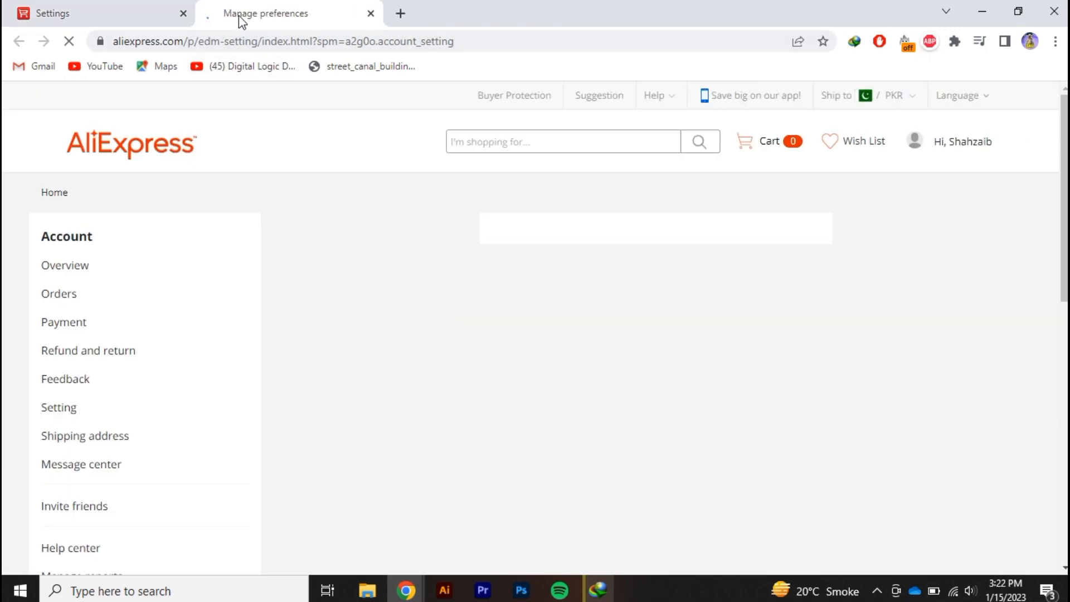
pyautogui.moveTo(671, 428)
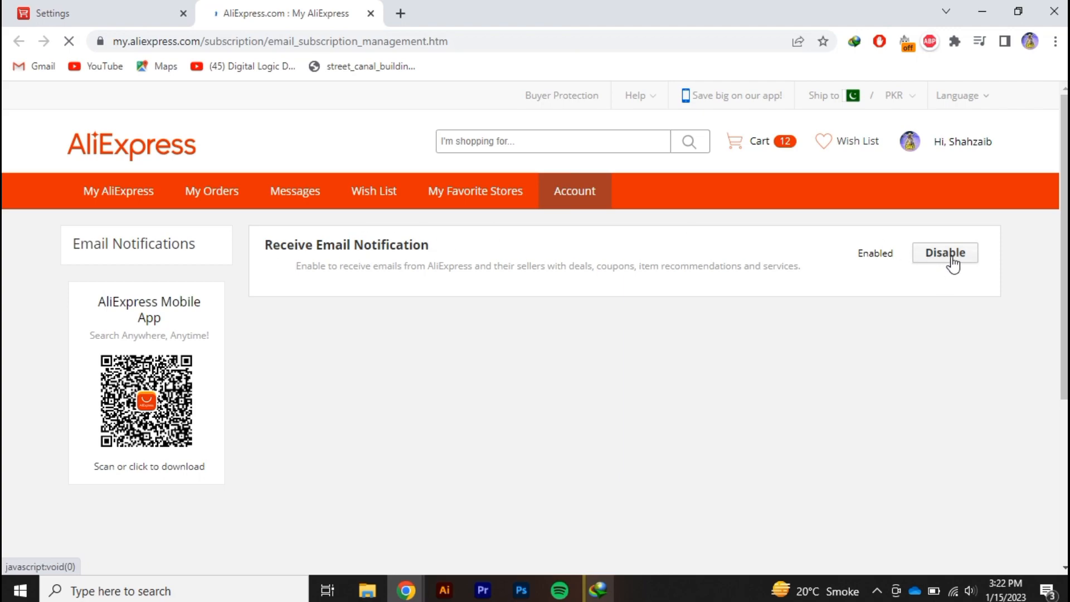
# Disable Receive Email Notification, then enable it again so it shows Enabled
pyautogui.click(944, 253)
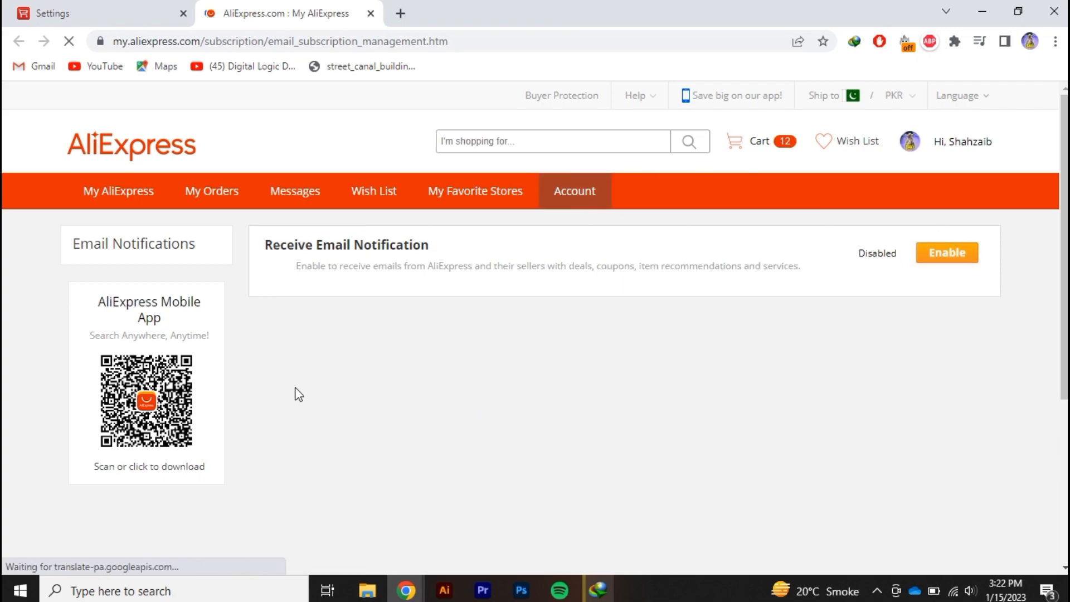
pyautogui.doubleClick(346, 244)
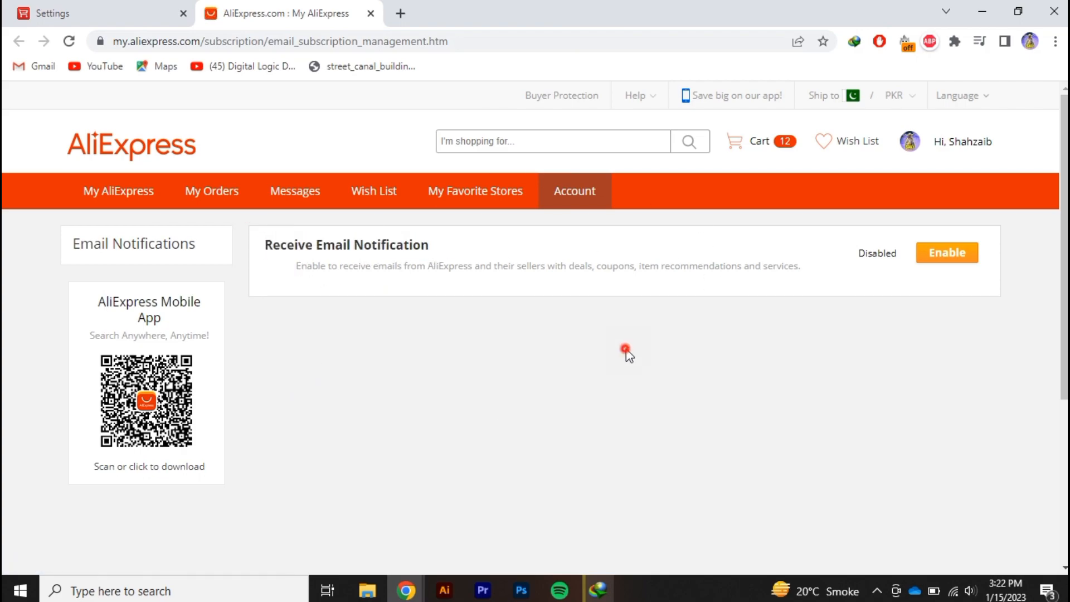
pyautogui.moveTo(947, 253)
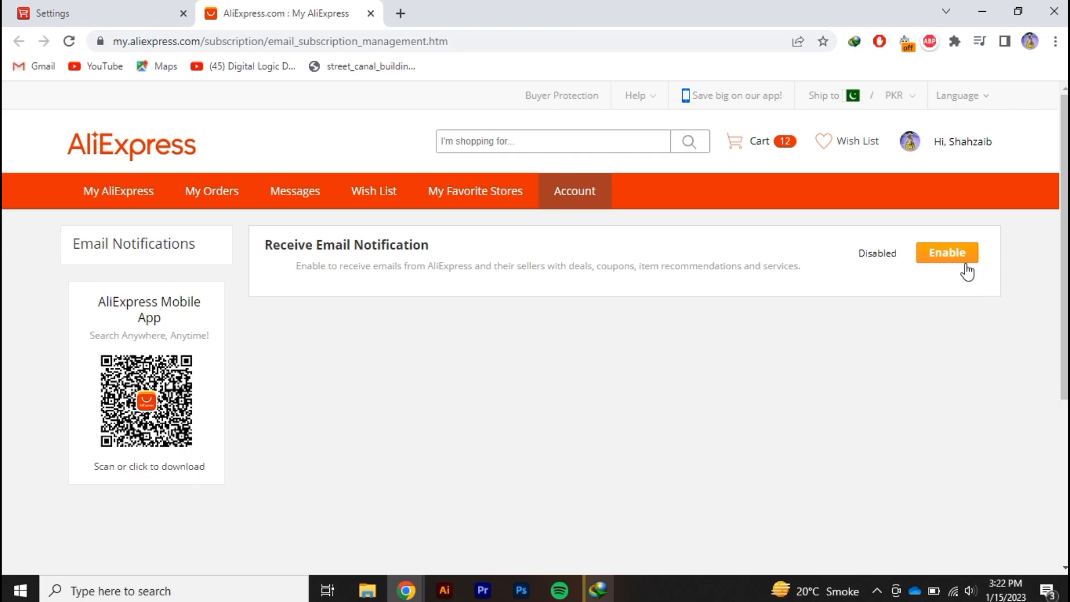
pyautogui.click(946, 253)
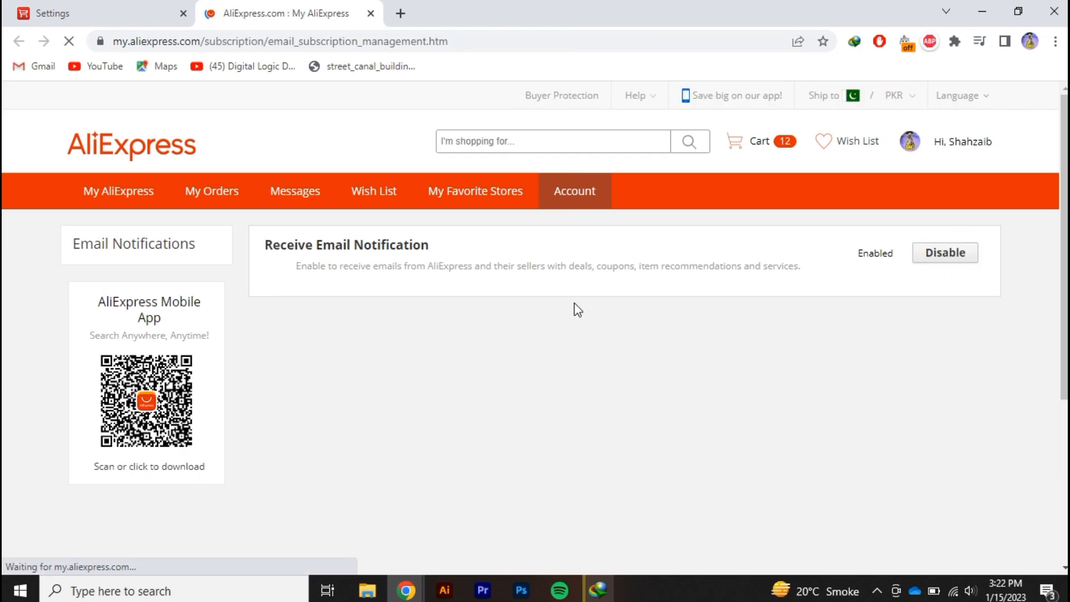